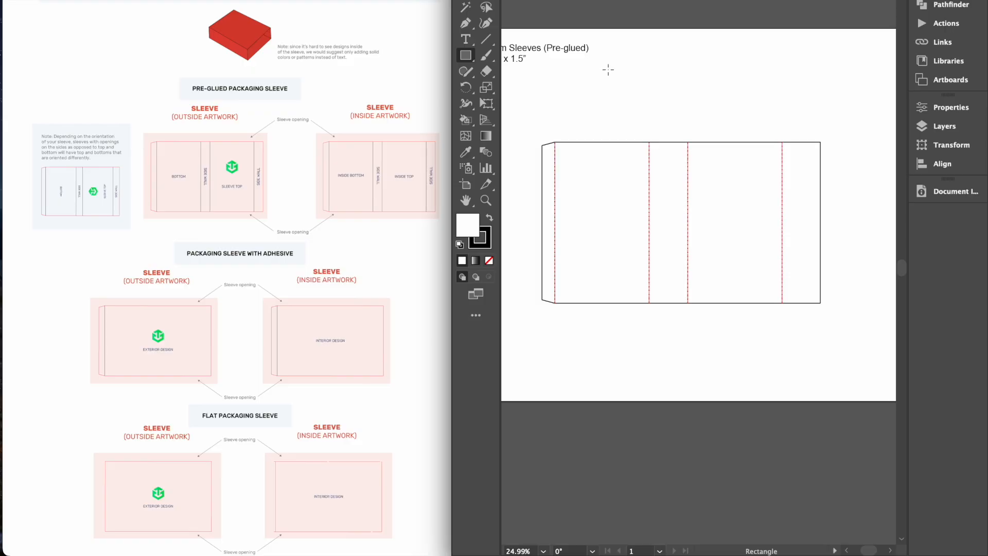
mouse_move(265, 70)
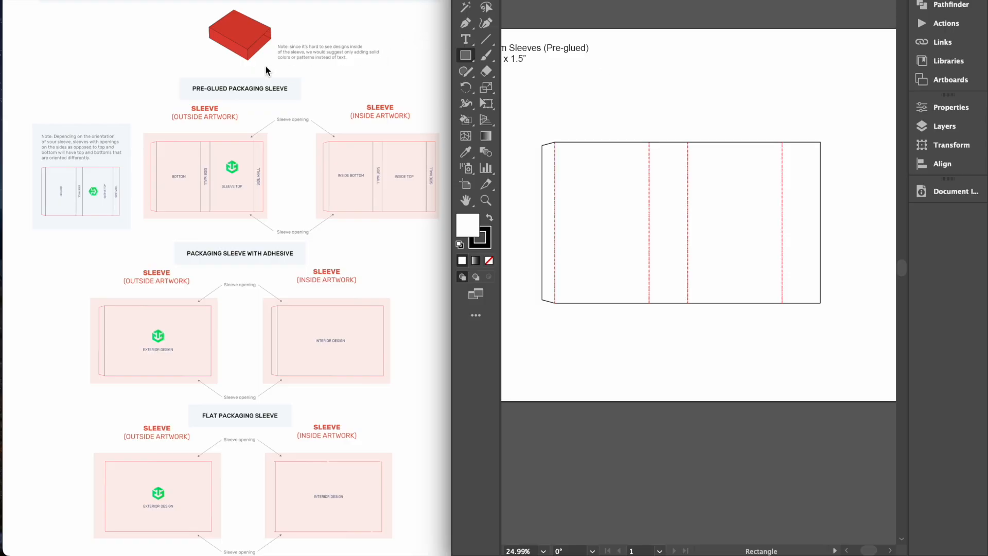
mouse_move(311, 257)
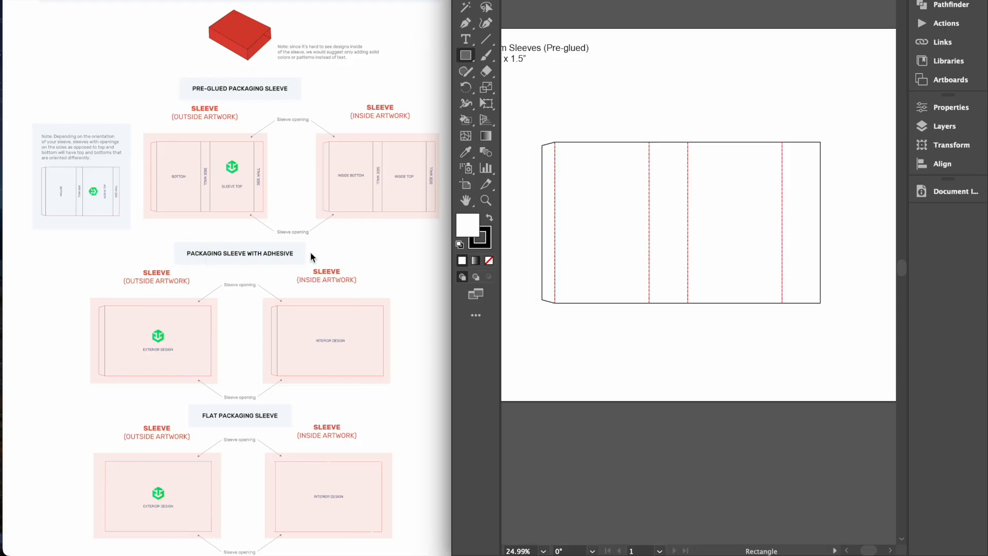
mouse_move(439, 435)
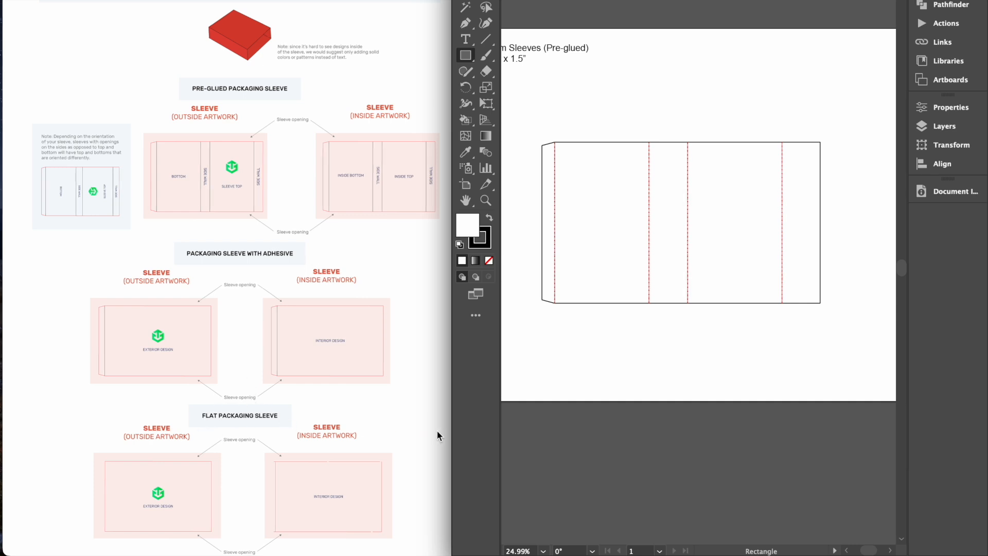
mouse_move(444, 444)
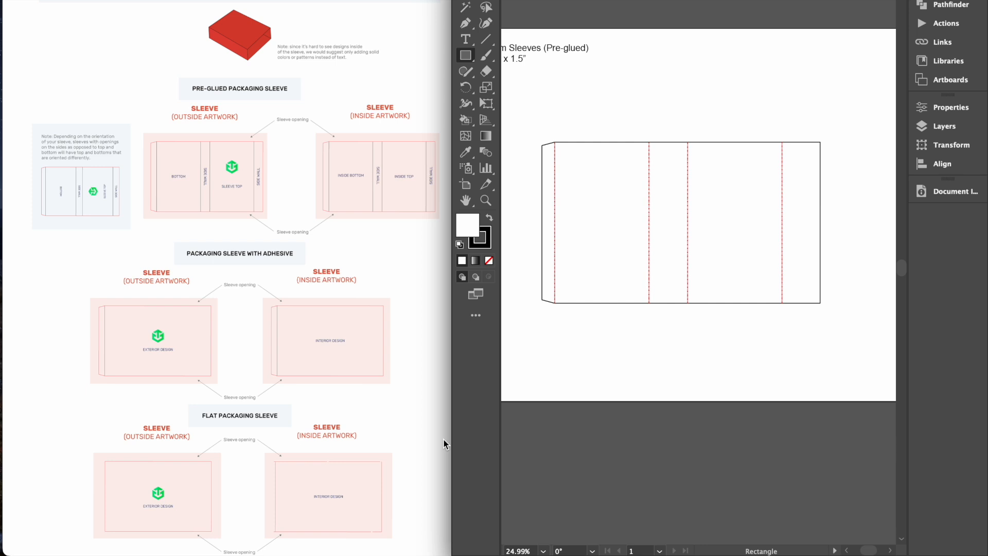
Fill the sleeve rectangle solid light gray F7F7F7 and send it behind the dieline lines
left_click(467, 219)
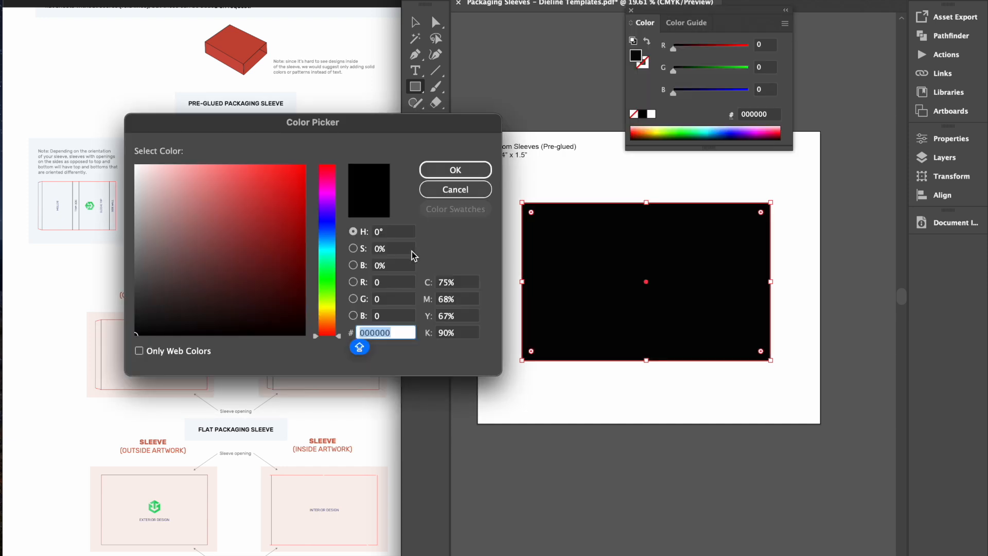
left_click(455, 189)
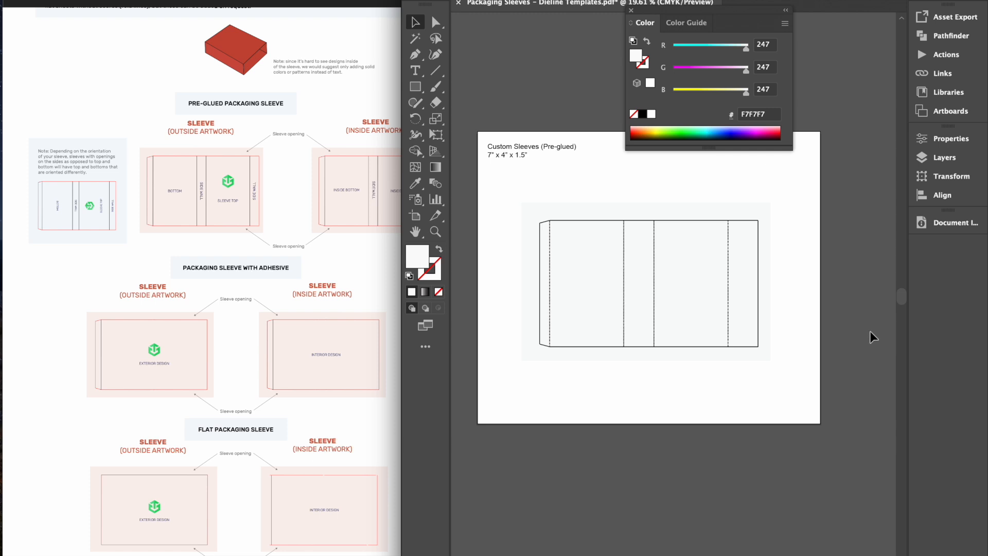
left_click(632, 11)
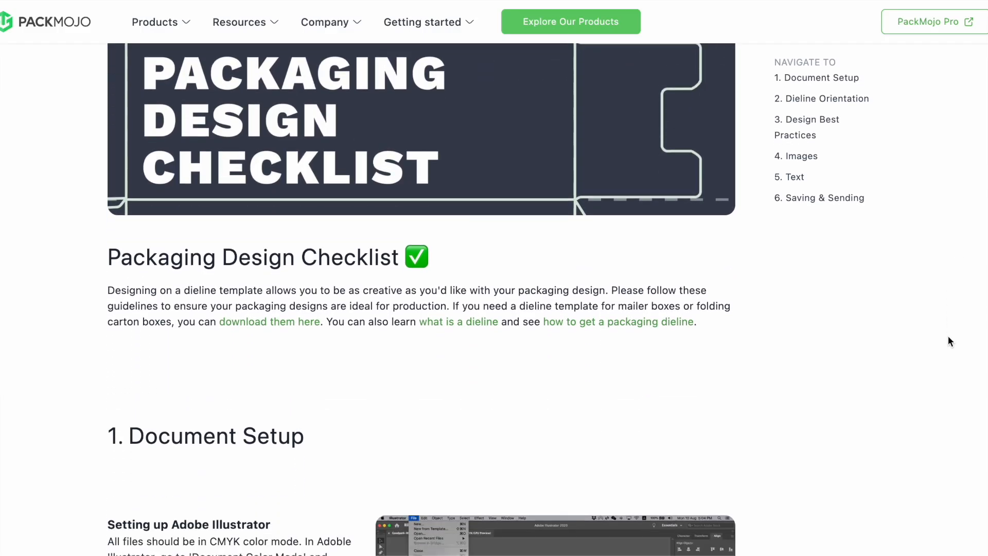
Scroll the checklist through Dieline Orientation, Best Practices and Bleeds down to section 5, Text
scroll("down", 3)
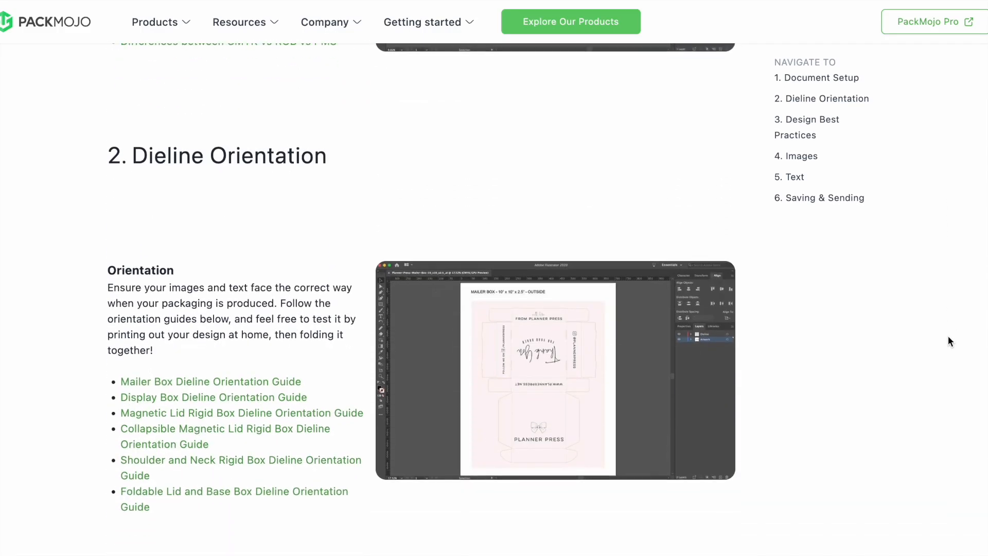
scroll("down", 3)
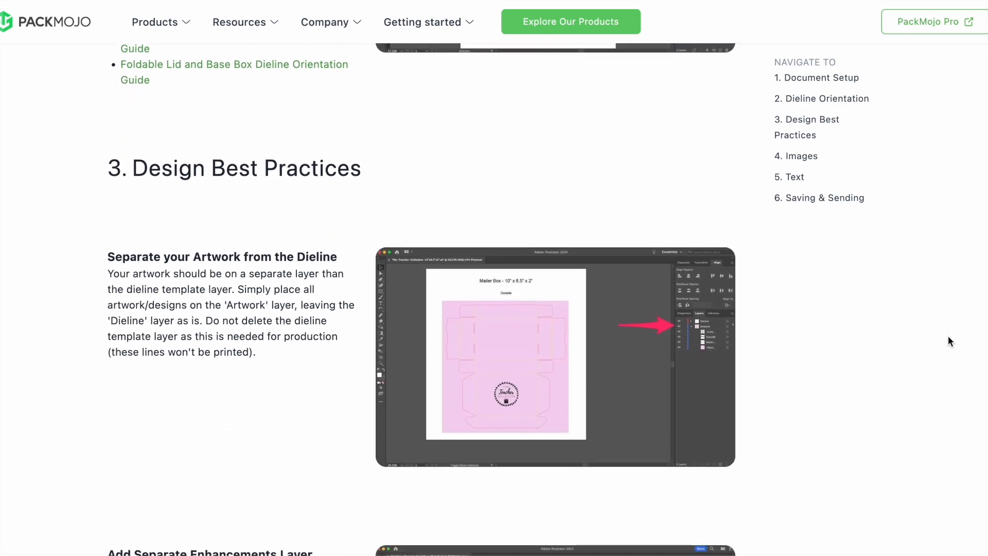
scroll("down", 3)
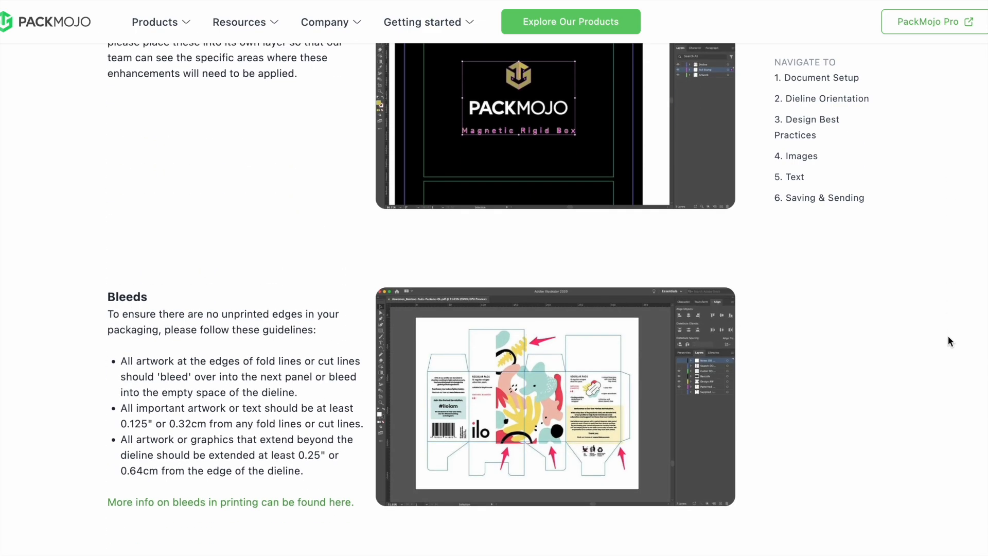
scroll("down", 3)
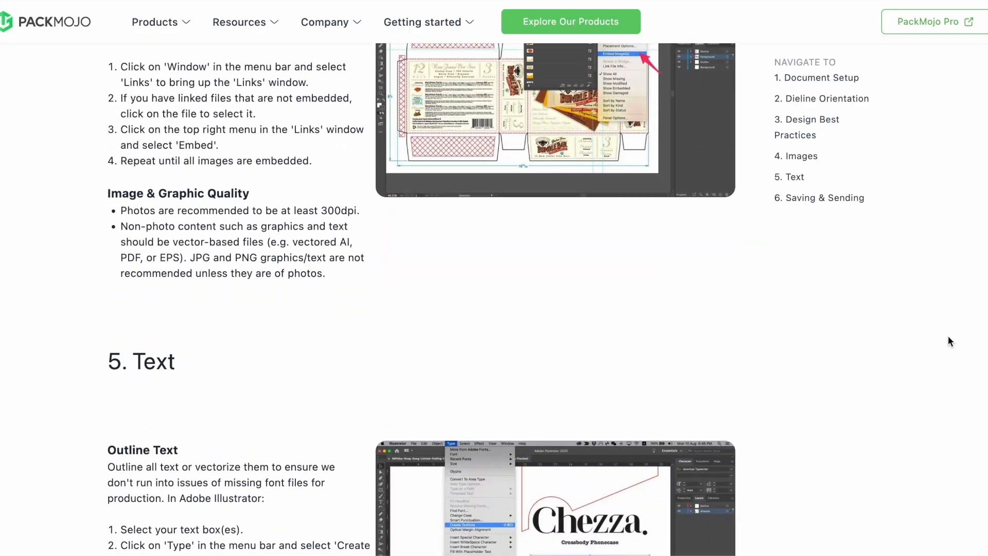